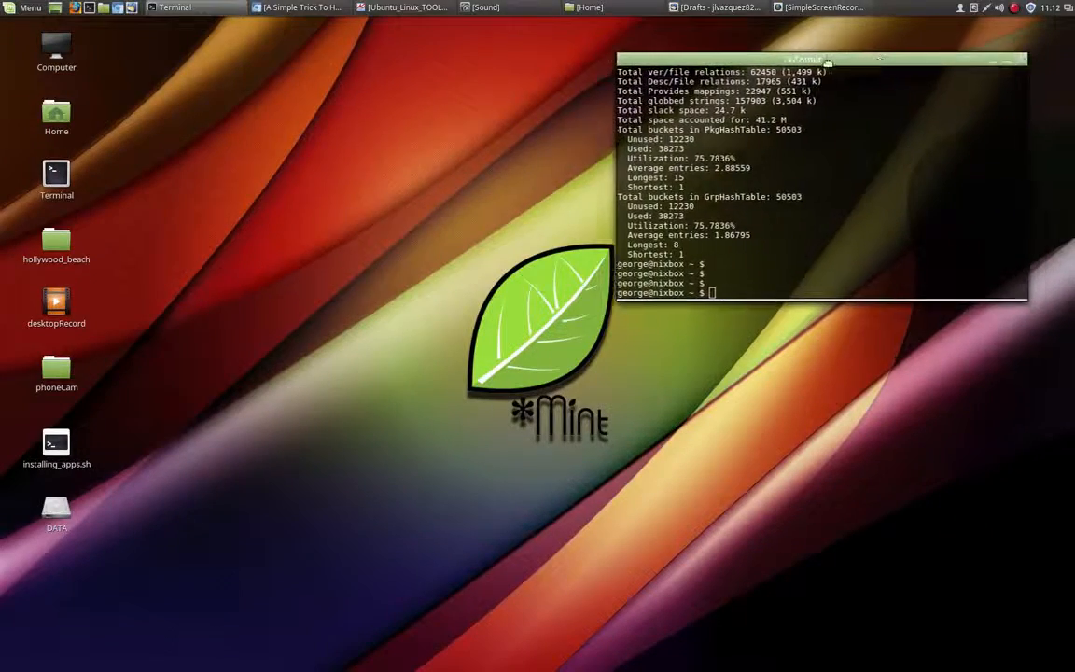
# Begin typing 'sudo apt-get install' at the Terminal prompt, then close the Terminal
pyautogui.moveTo(821, 58); pyautogui.dragTo(422, 60)
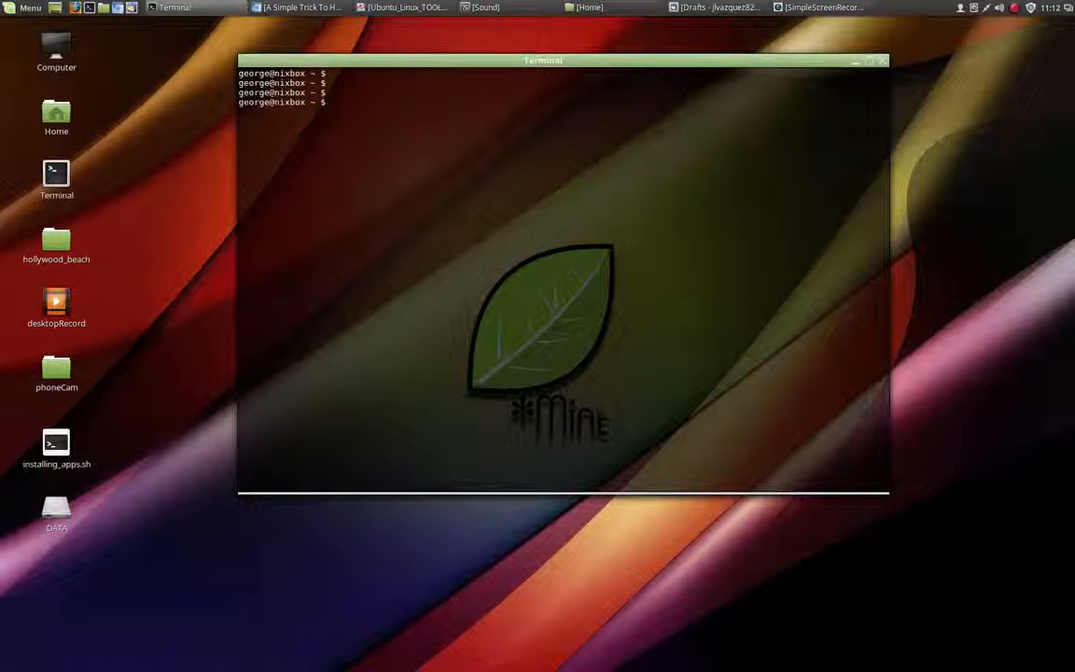
pyautogui.write('l')
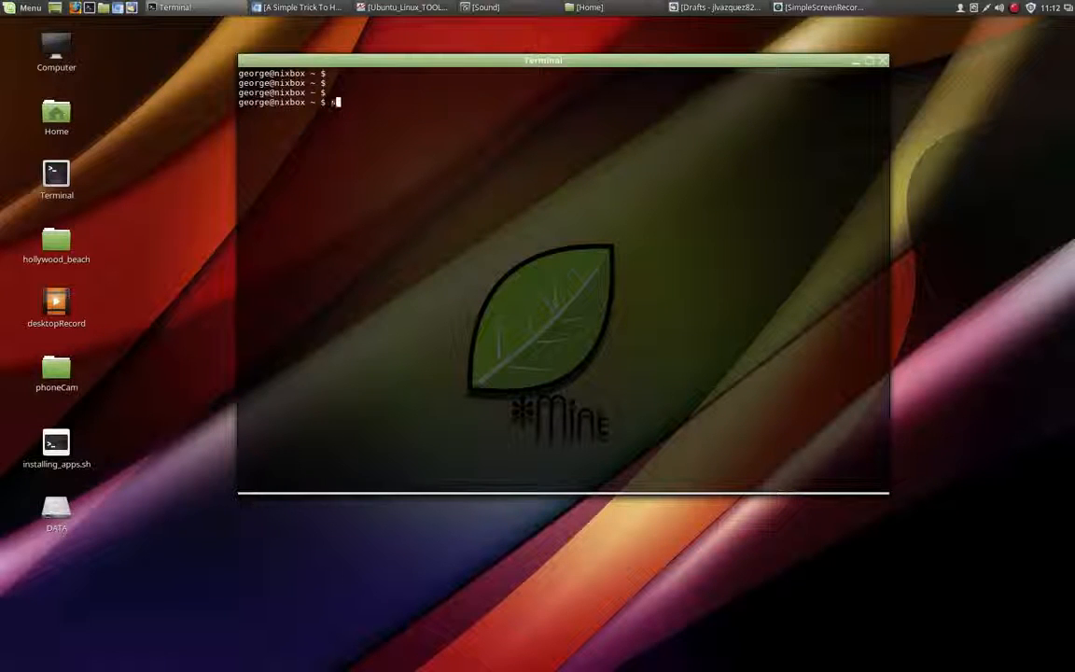
pyautogui.write('sudo i')
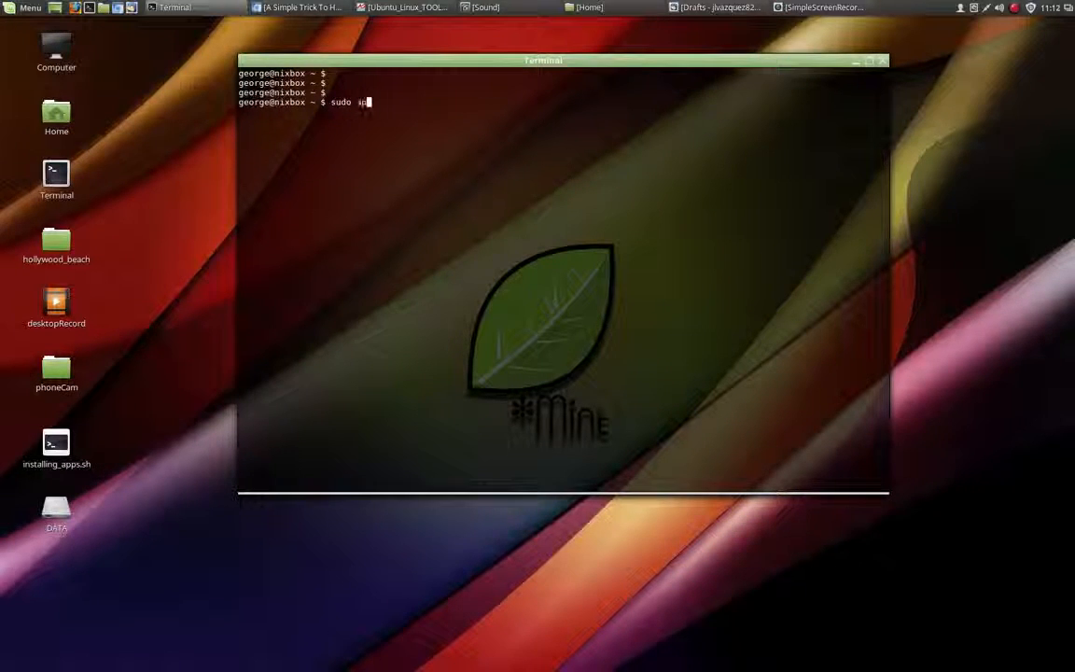
pyautogui.write('pt-get install')
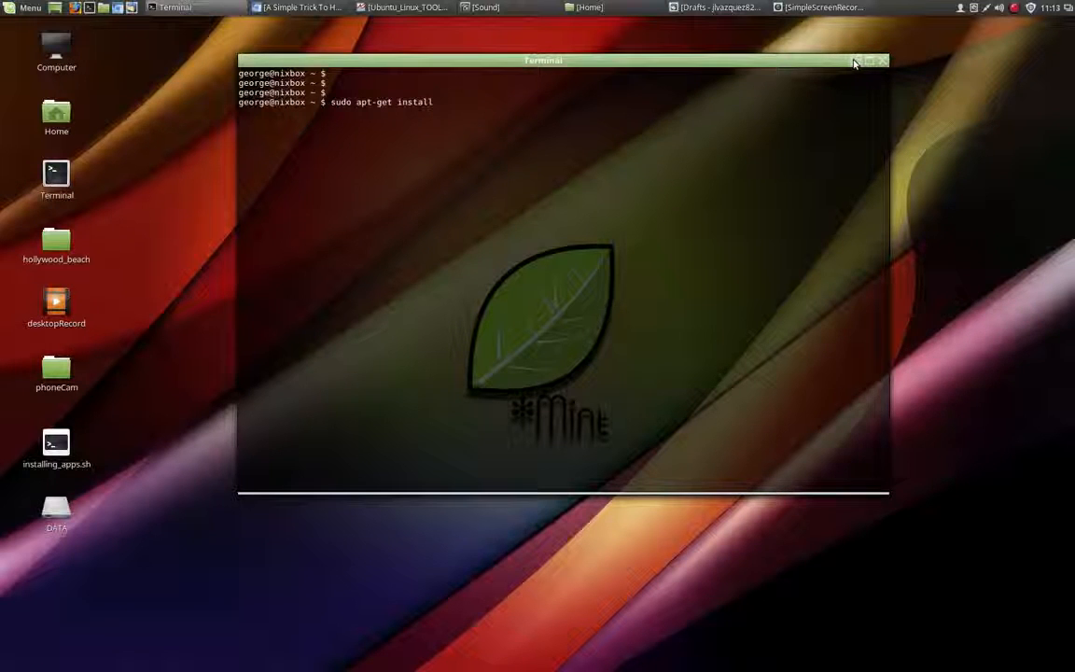
pyautogui.click(870, 60)
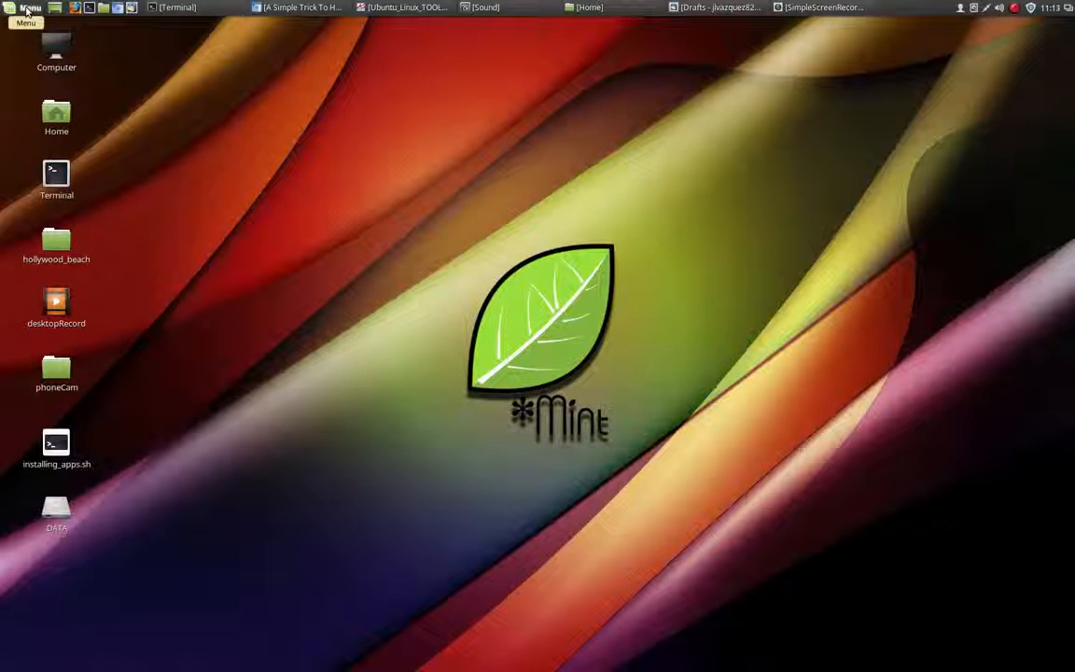
# Launch Software Manager from the Menu and confirm the administrative password
pyautogui.click(26, 8)
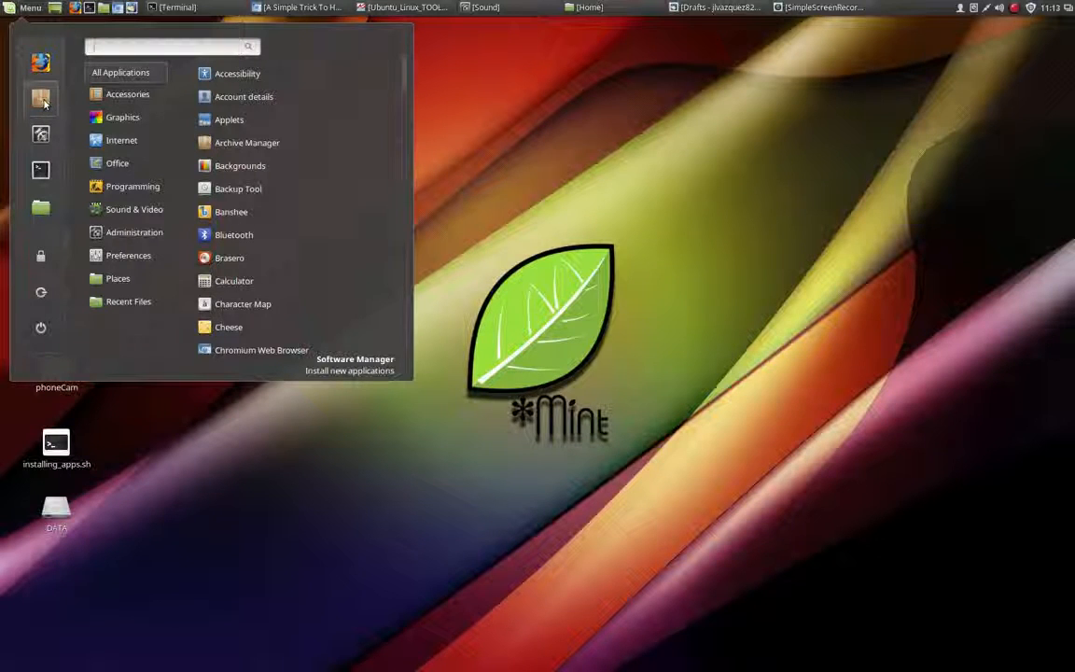
pyautogui.click(355, 364)
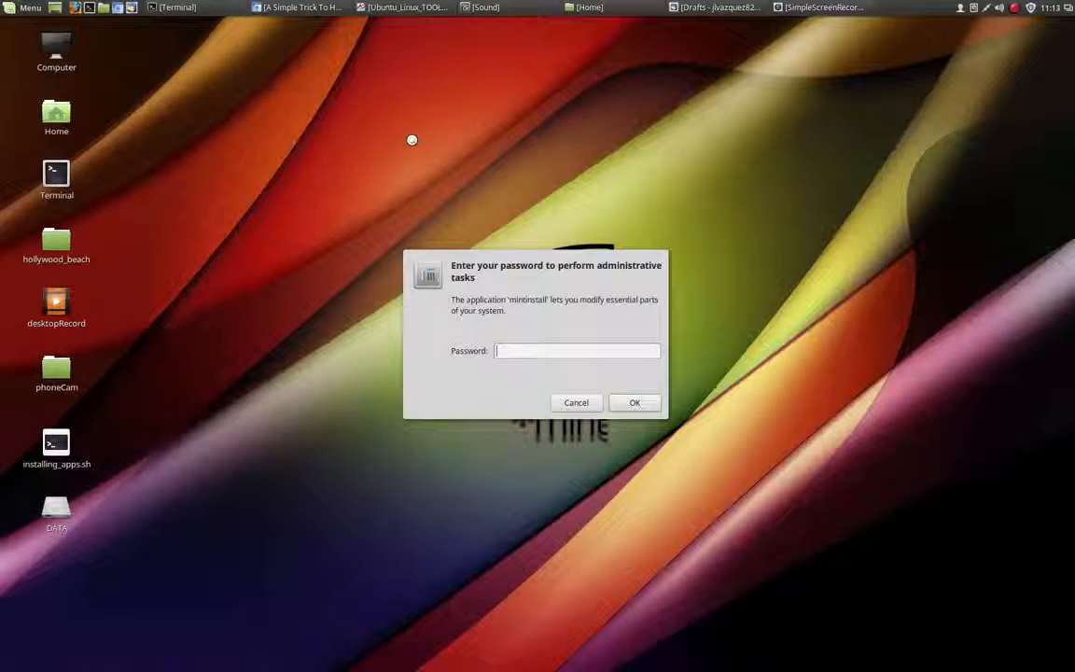
pyautogui.click(575, 403)
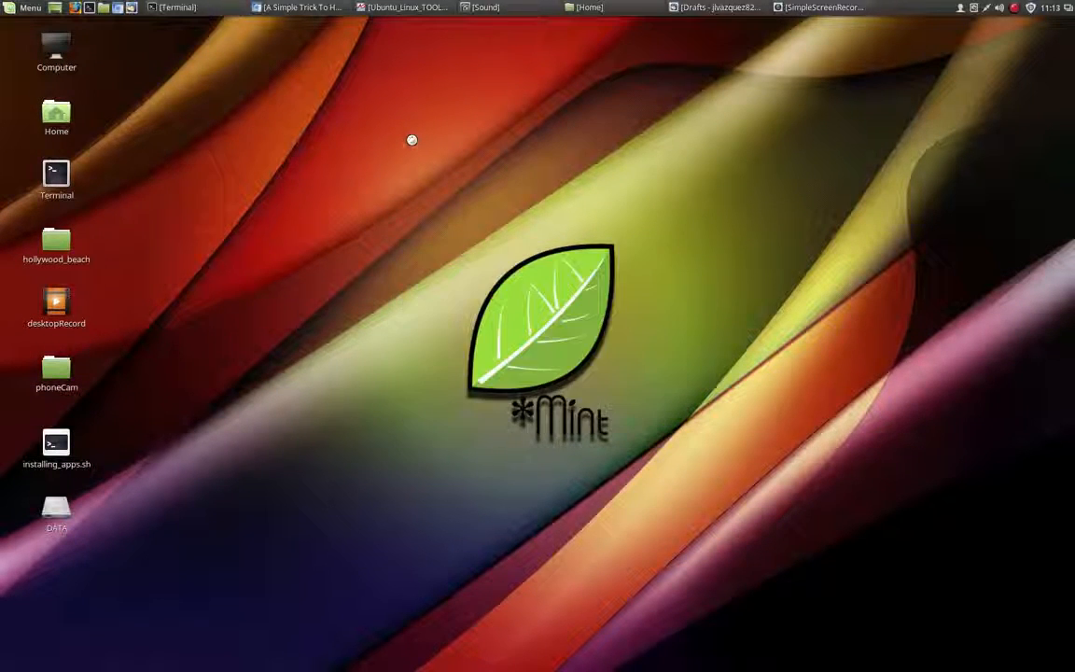
pyautogui.moveTo(409, 136)
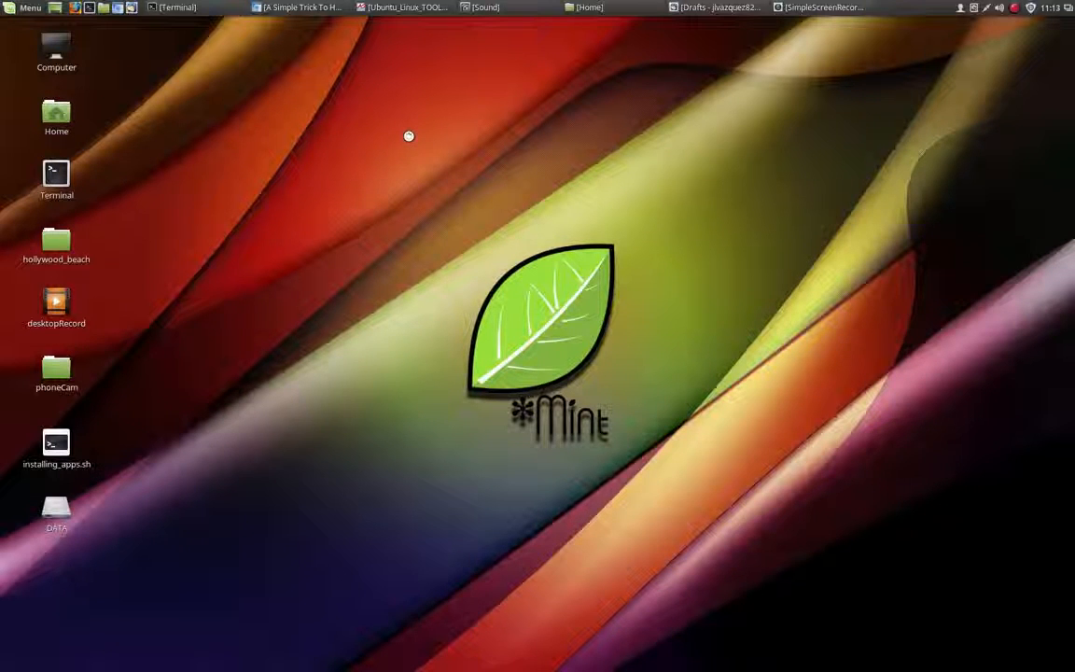
pyautogui.moveTo(533, 185)
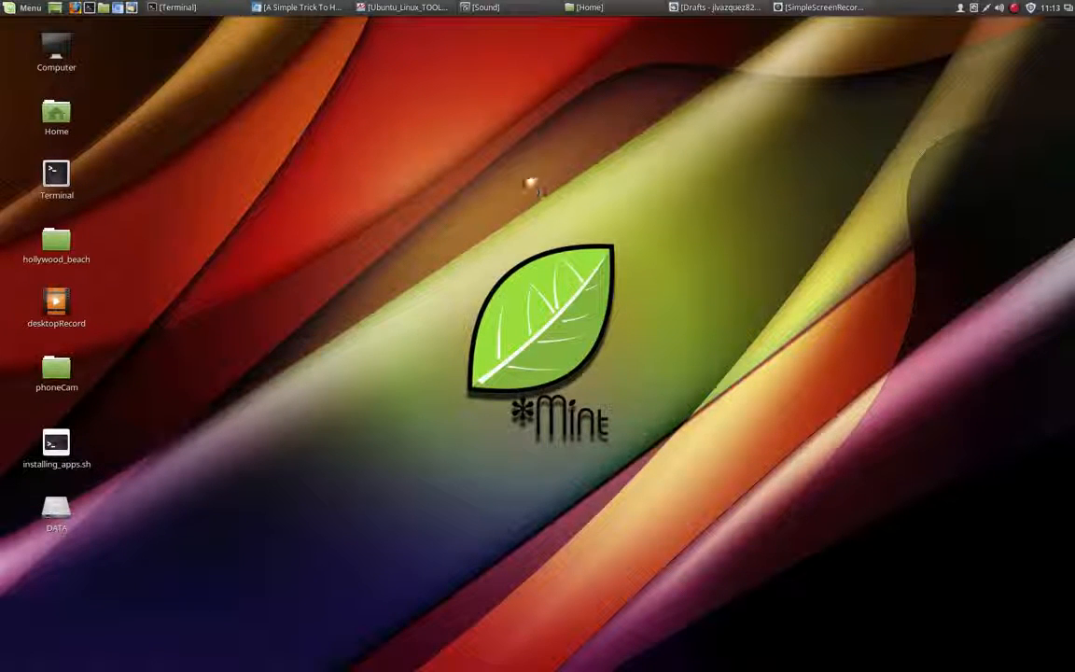
pyautogui.moveTo(530, 168)
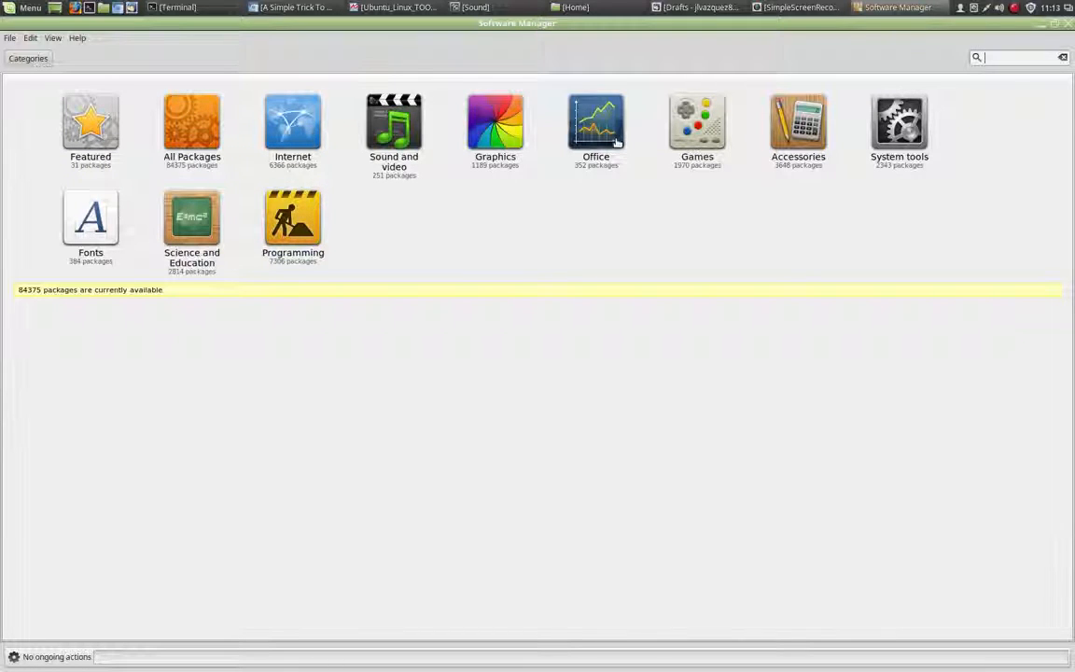
pyautogui.moveTo(892, 258)
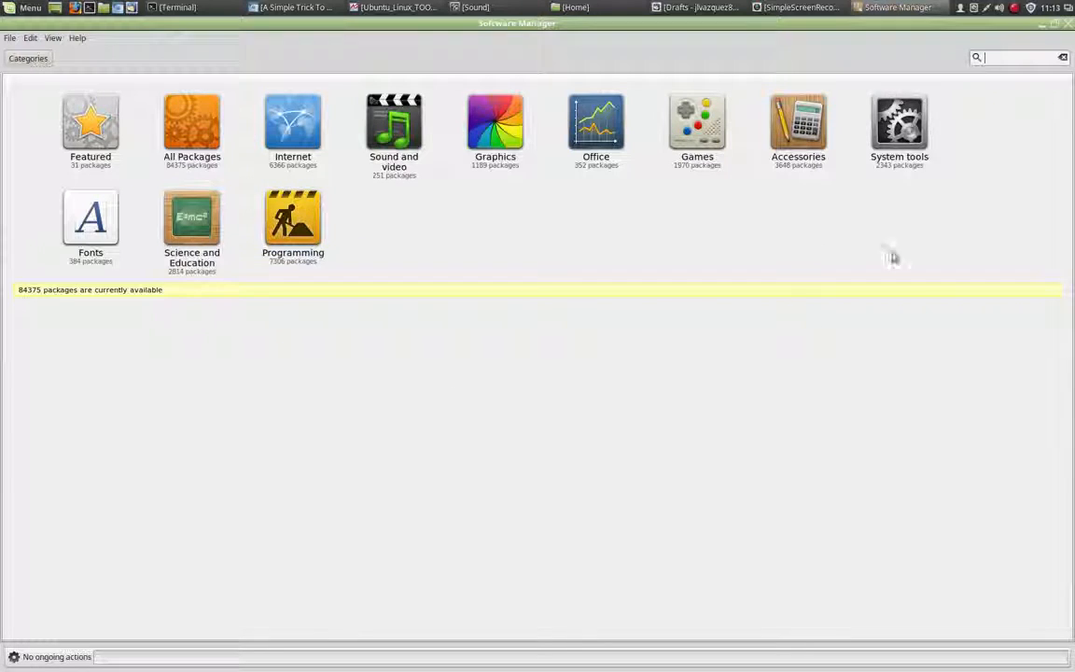
pyautogui.moveTo(620, 390)
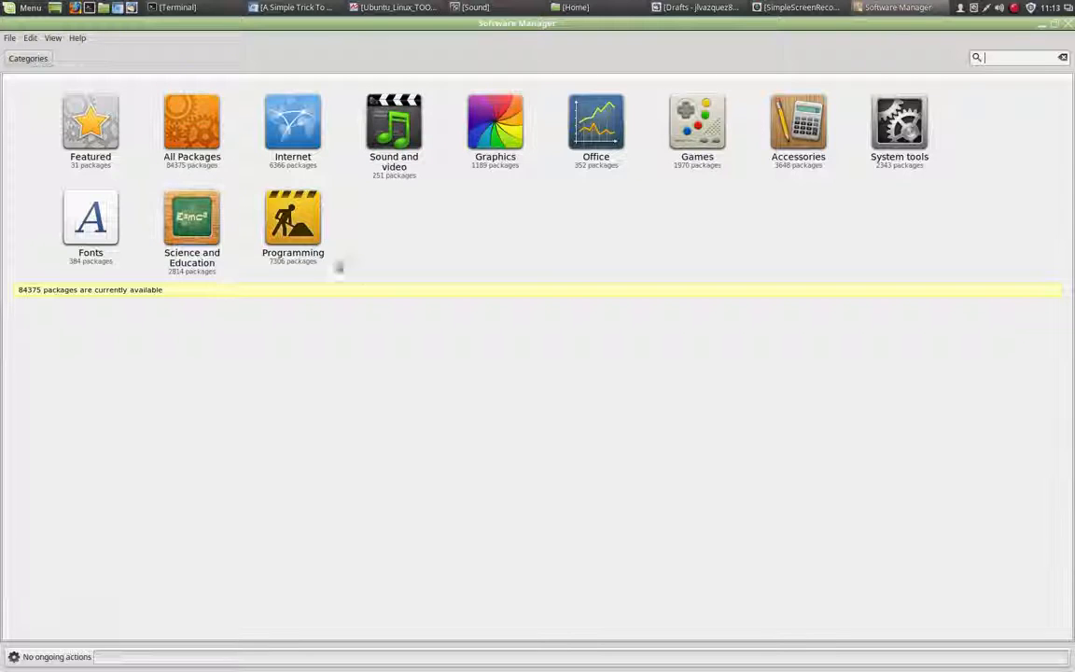
pyautogui.moveTo(973, 231)
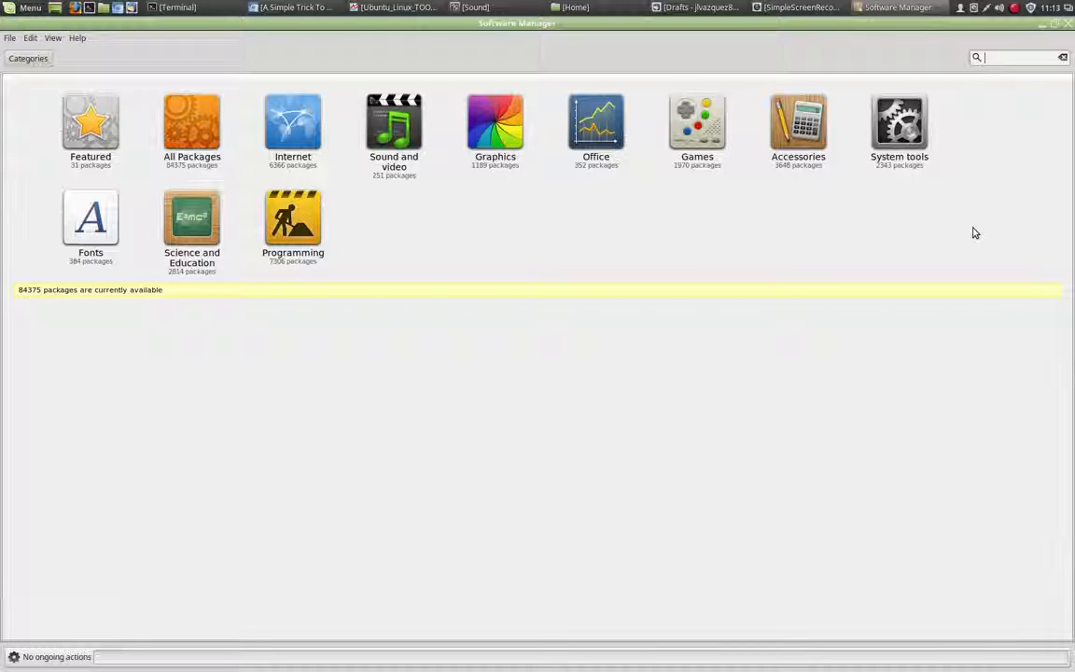
pyautogui.write('audacity')
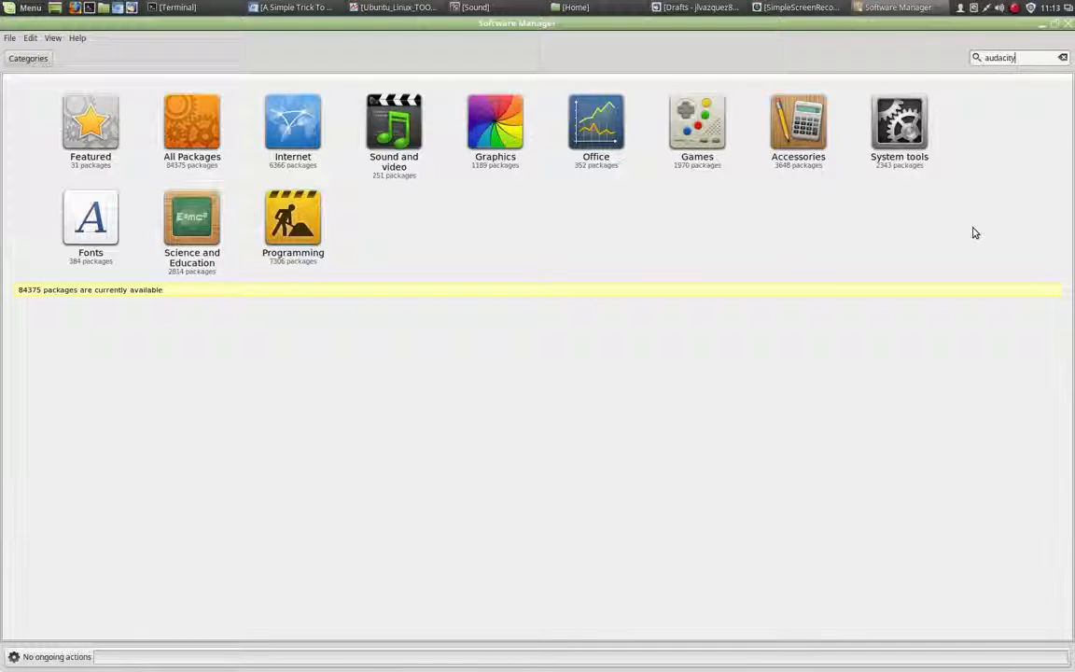
pyautogui.moveTo(848, 285)
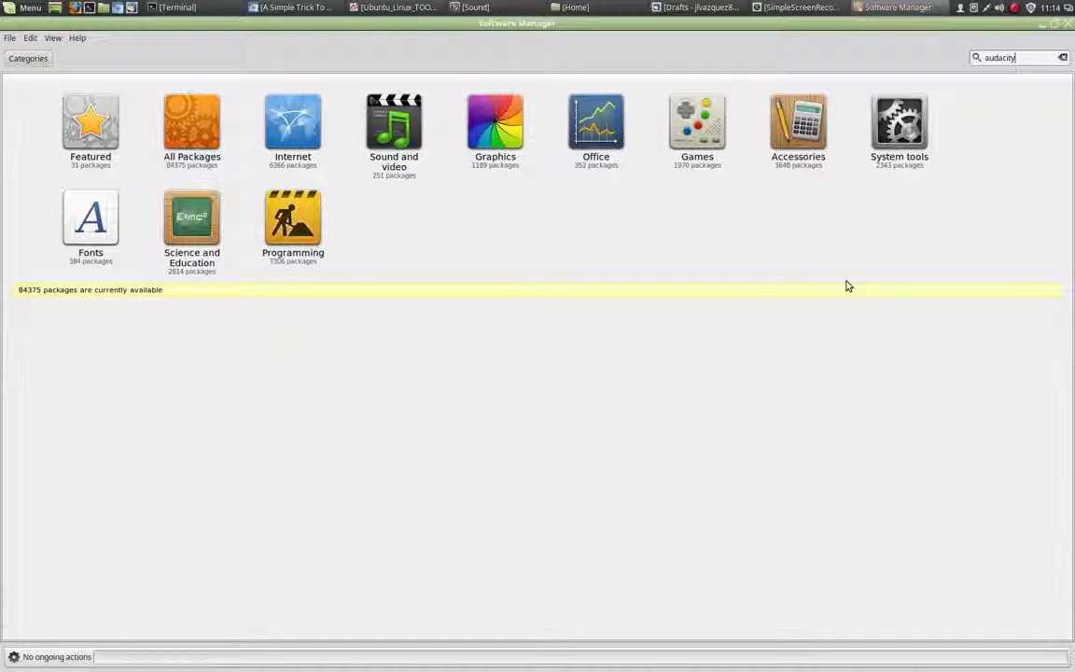
pyautogui.press('Return')
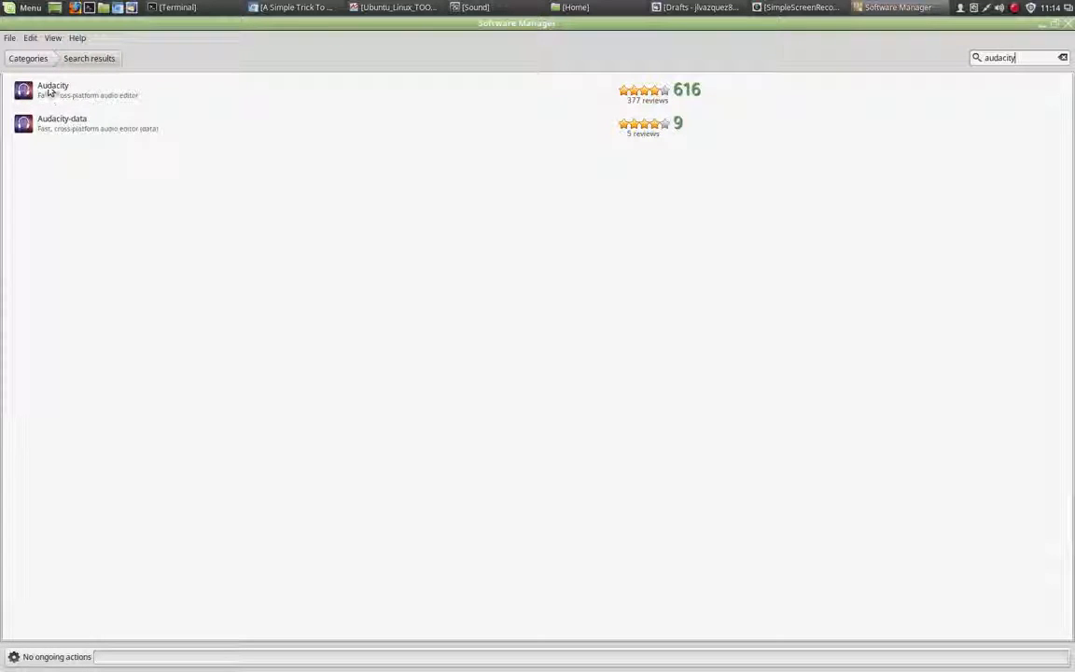
pyautogui.click(28, 58)
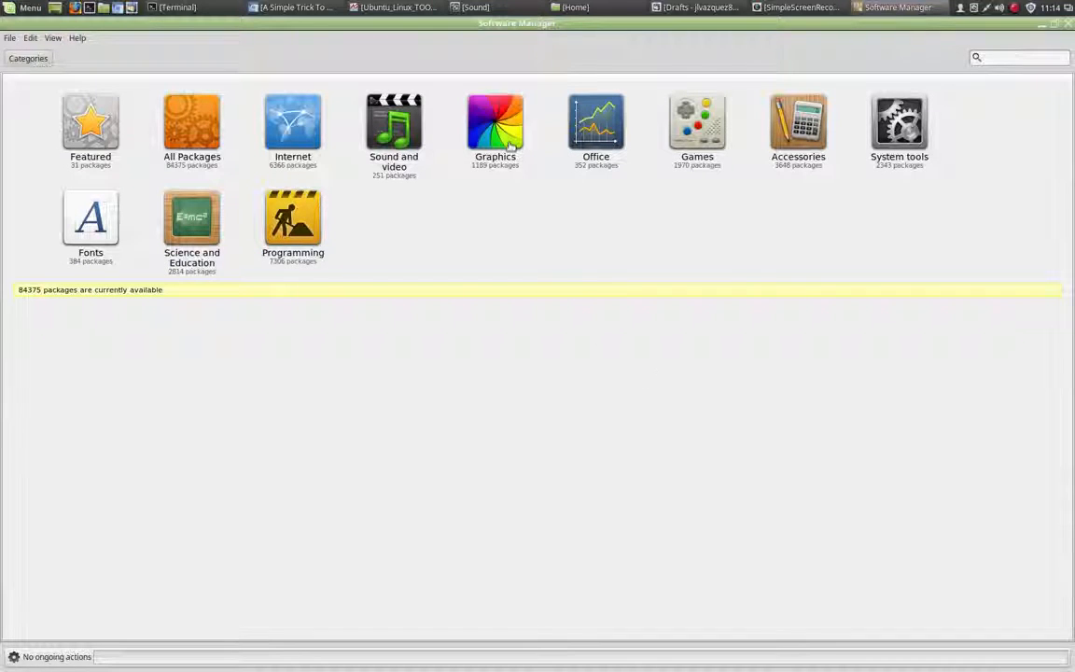
pyautogui.moveTo(978, 157)
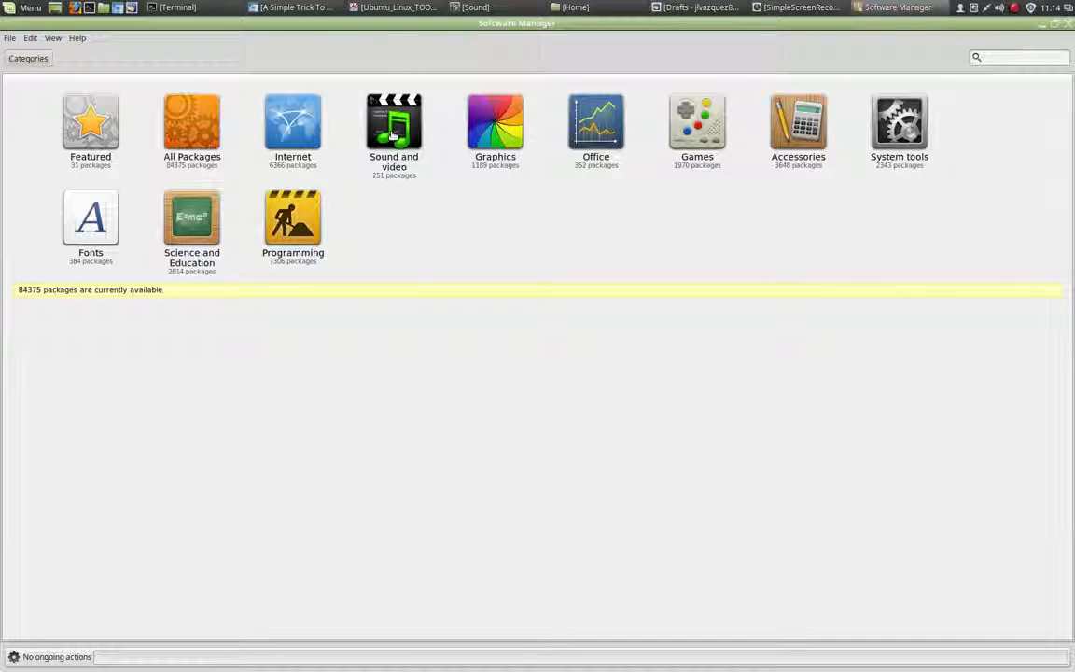
# Filter the Sound and video category to the single Audacity result via search
pyautogui.click(394, 126)
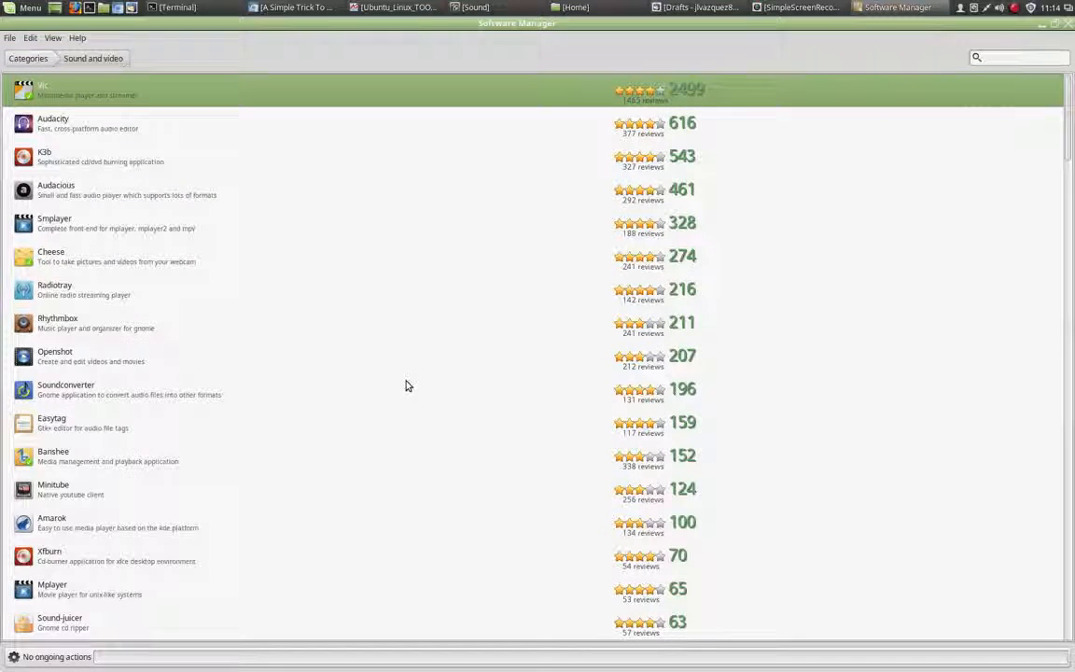
pyautogui.moveTo(172, 118)
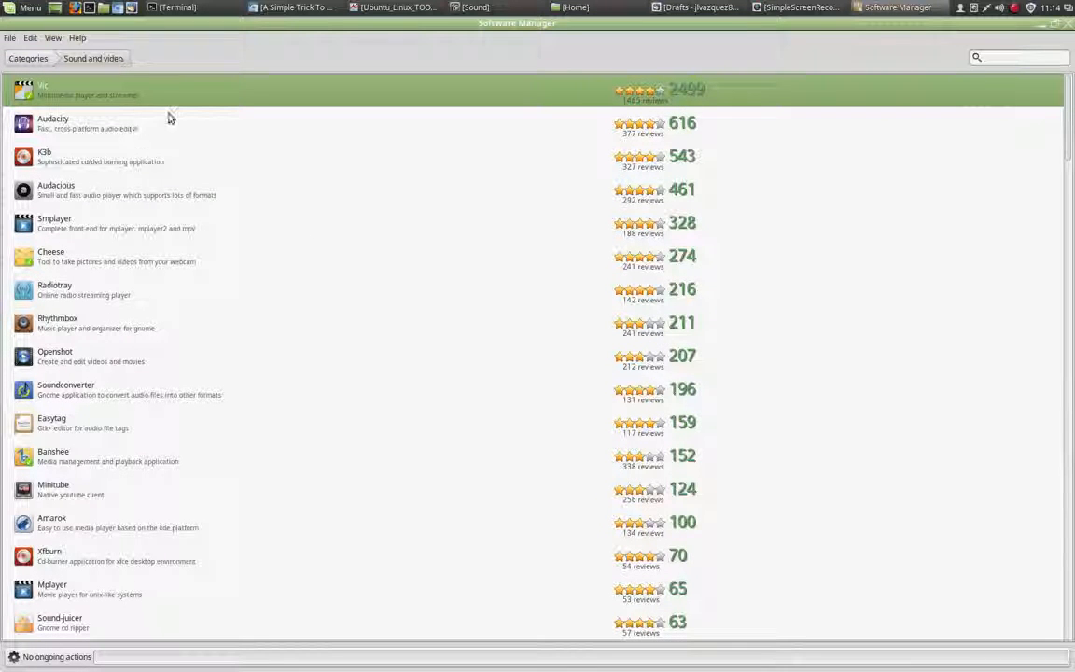
pyautogui.moveTo(134, 495)
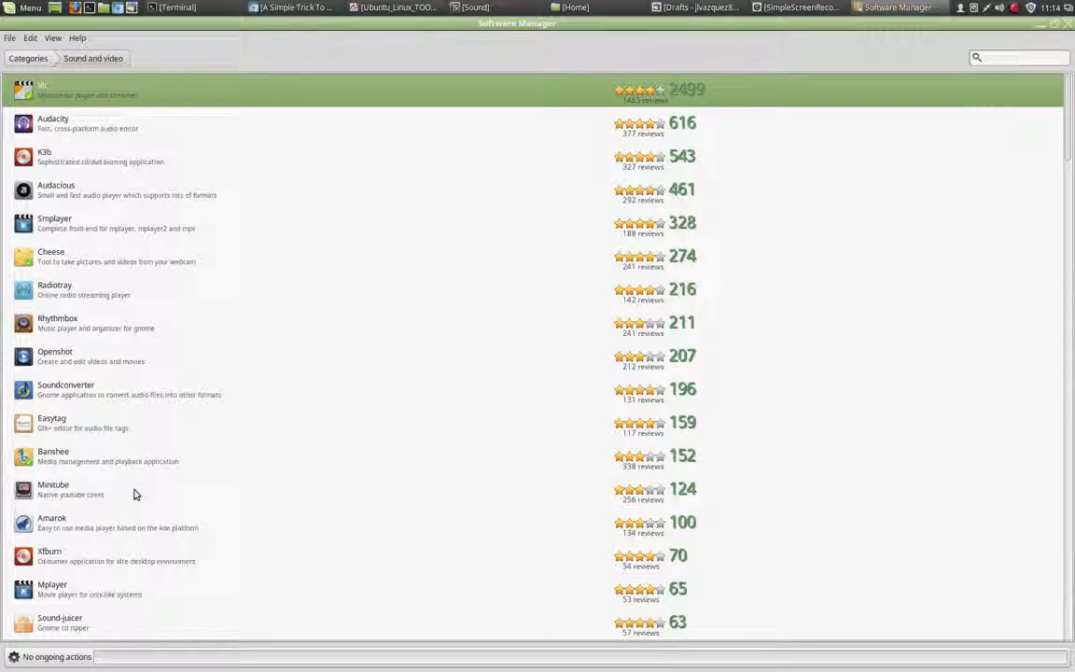
pyautogui.moveTo(100, 220)
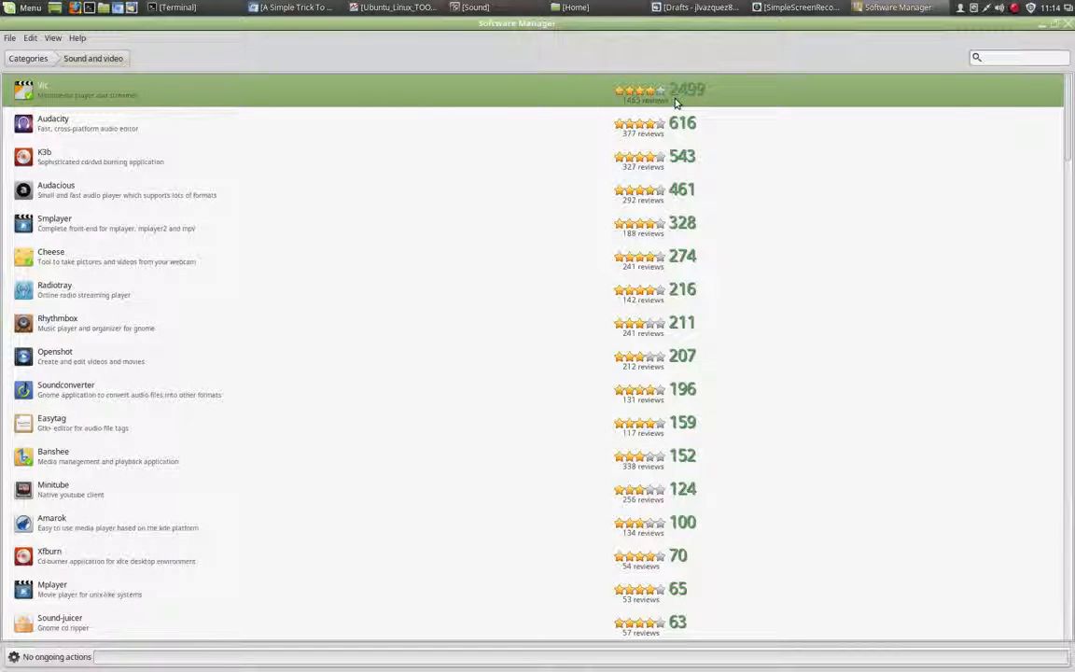
pyautogui.moveTo(687, 306)
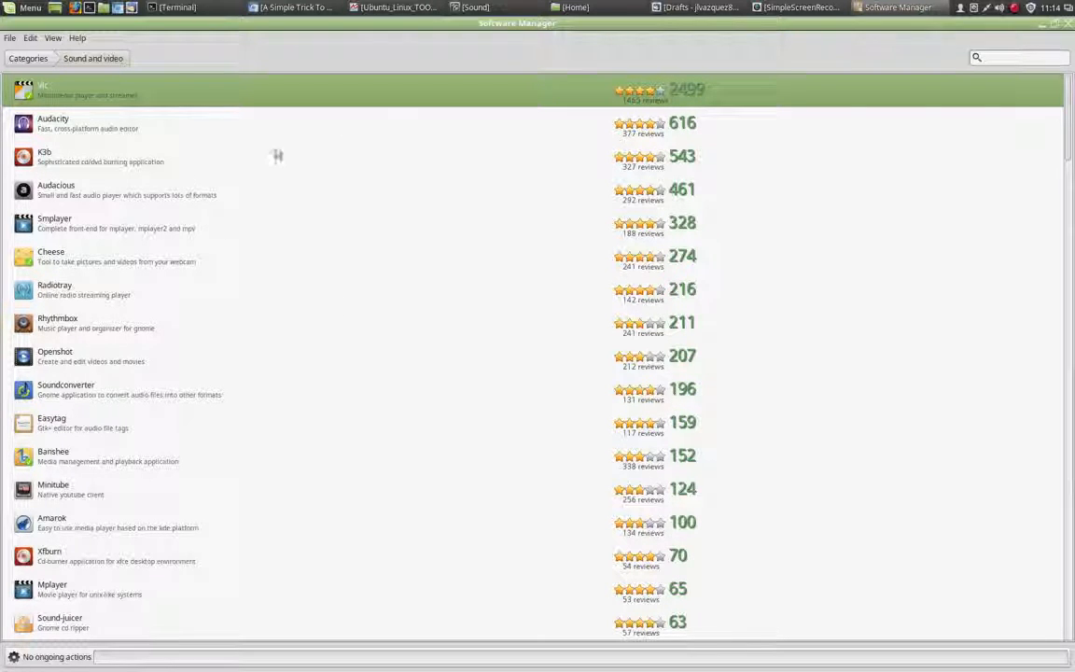
pyautogui.moveTo(788, 295)
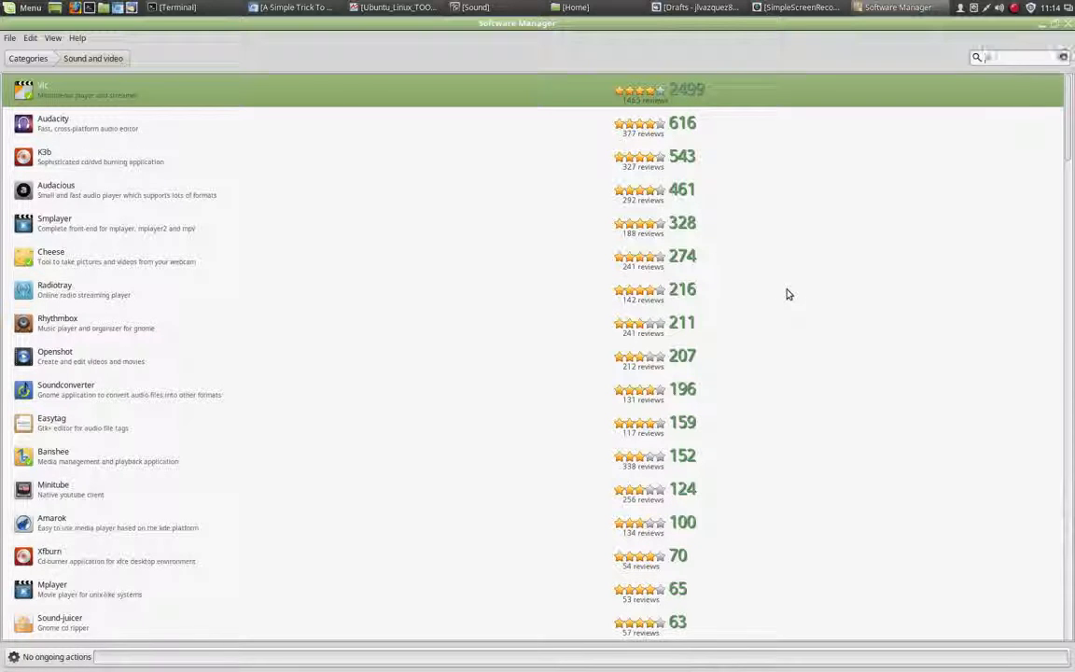
pyautogui.write('audacity')
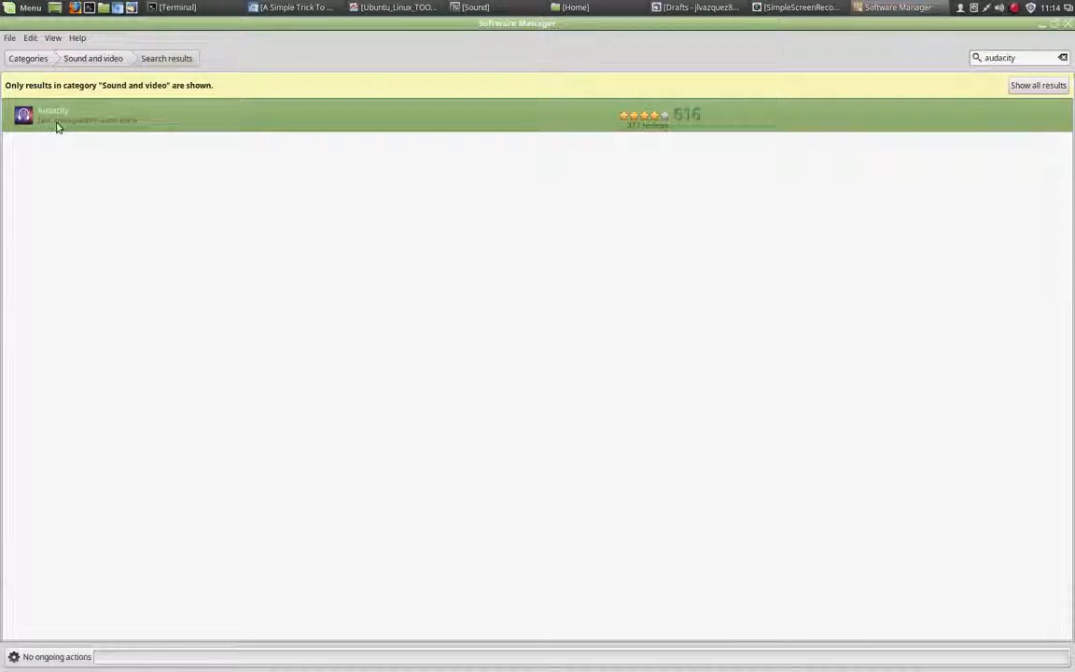
# Start installing Audacity from its package page (score 616, not installed)
pyautogui.click(52, 116)
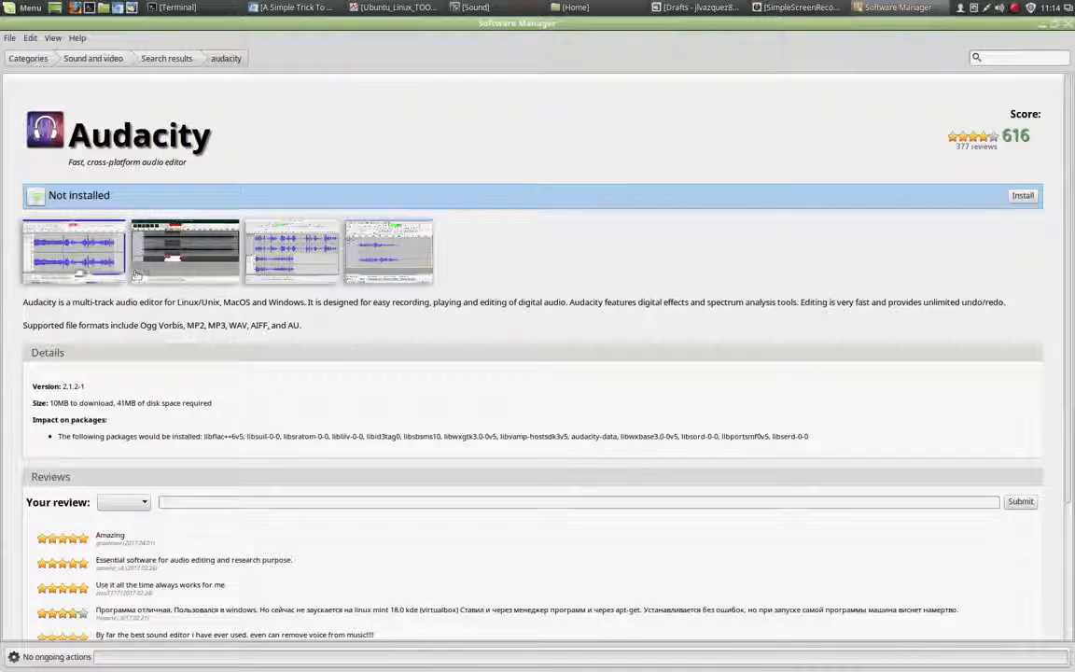
pyautogui.moveTo(277, 408)
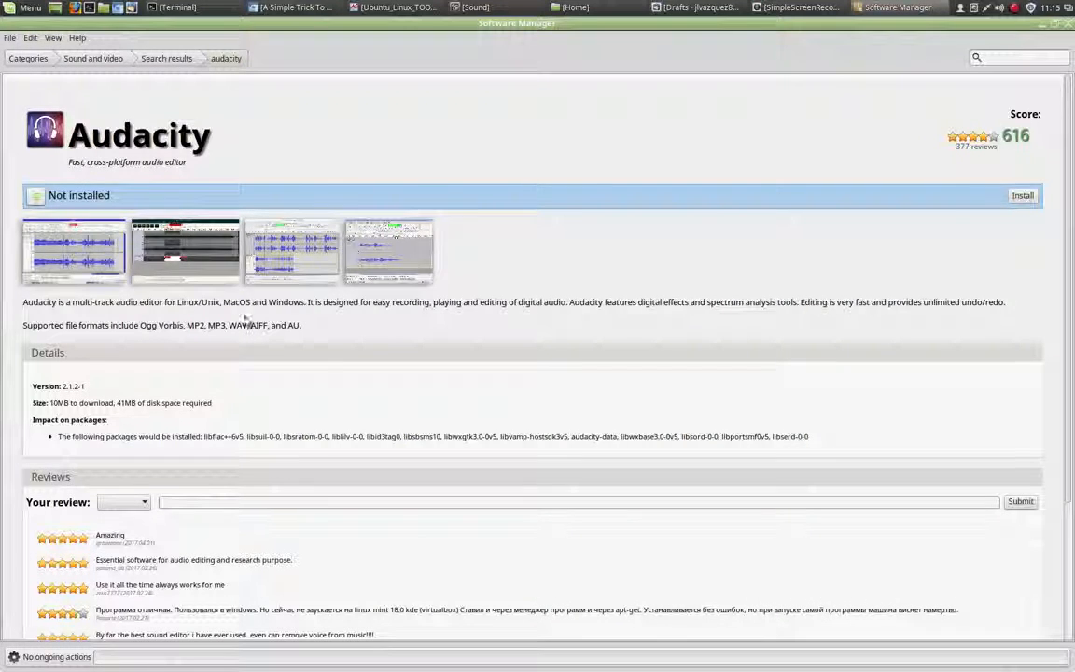
pyautogui.scroll(-3)
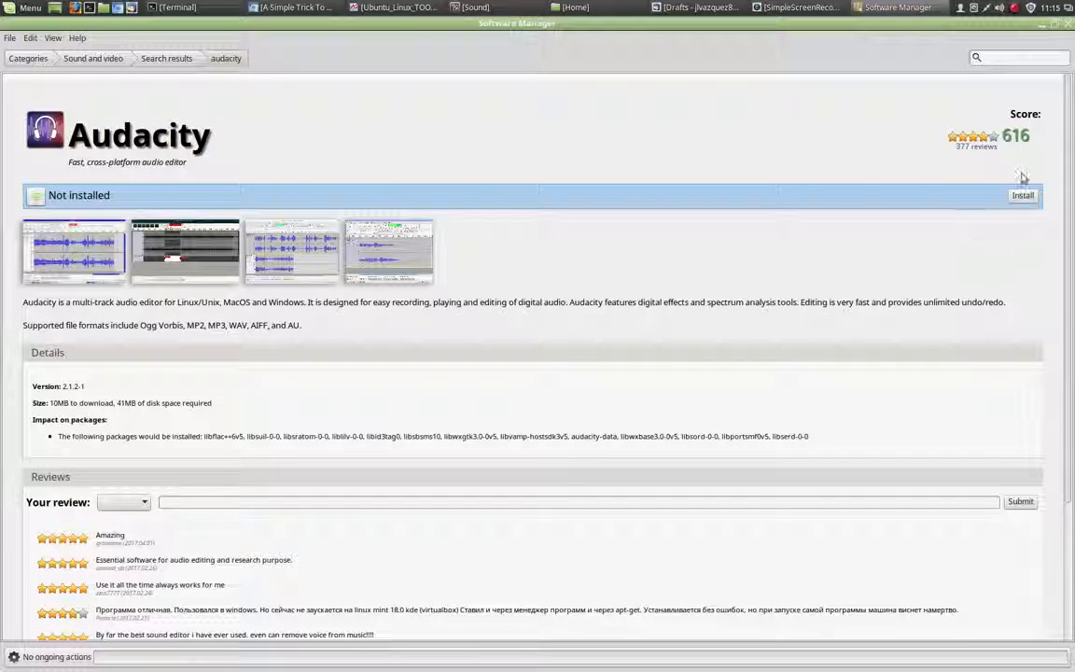
pyautogui.click(1023, 196)
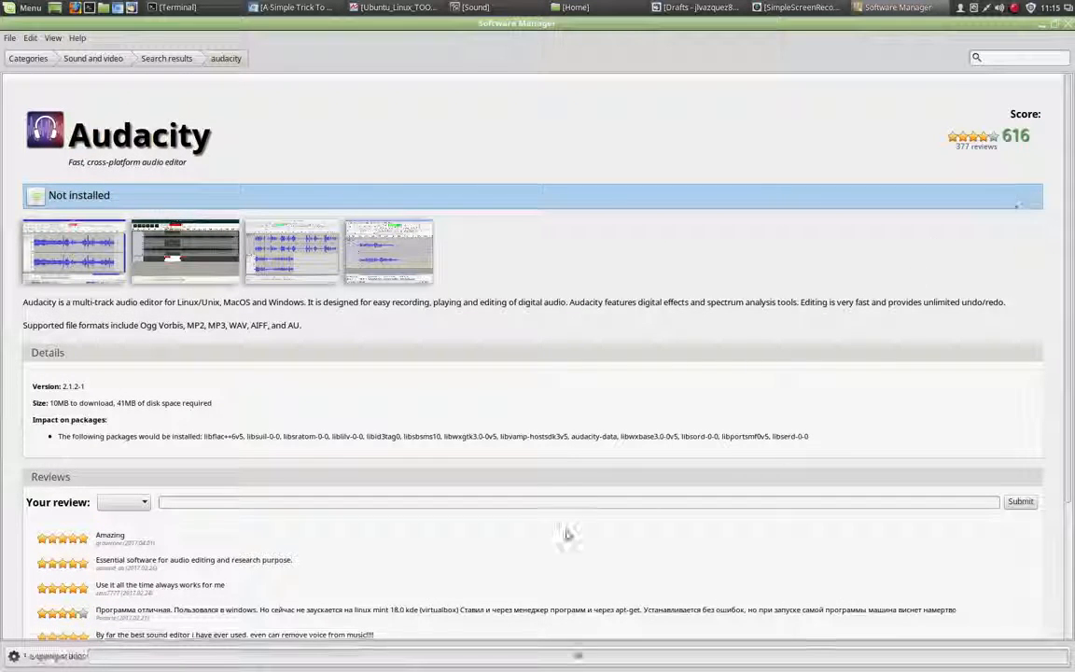